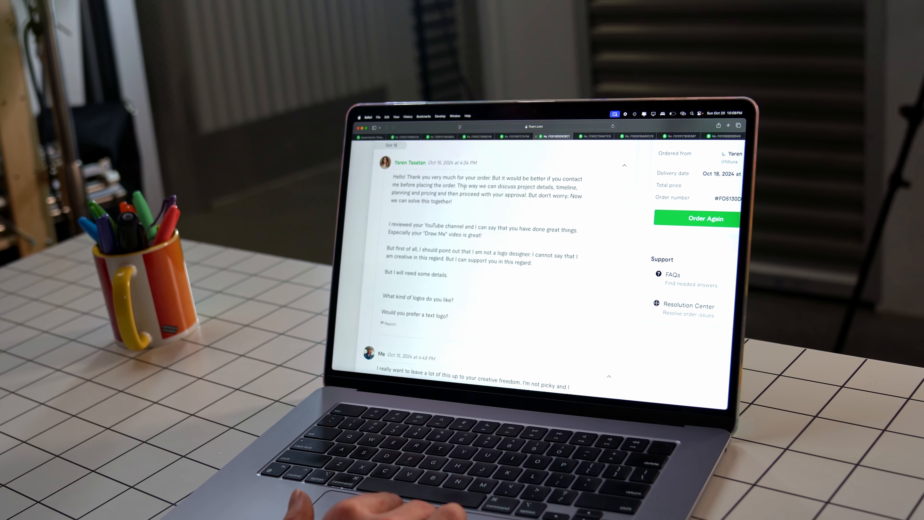
Step: Fill the first EXTRA circle of the Tattoo logo with the dark blue swatch
scroll("down", 3)
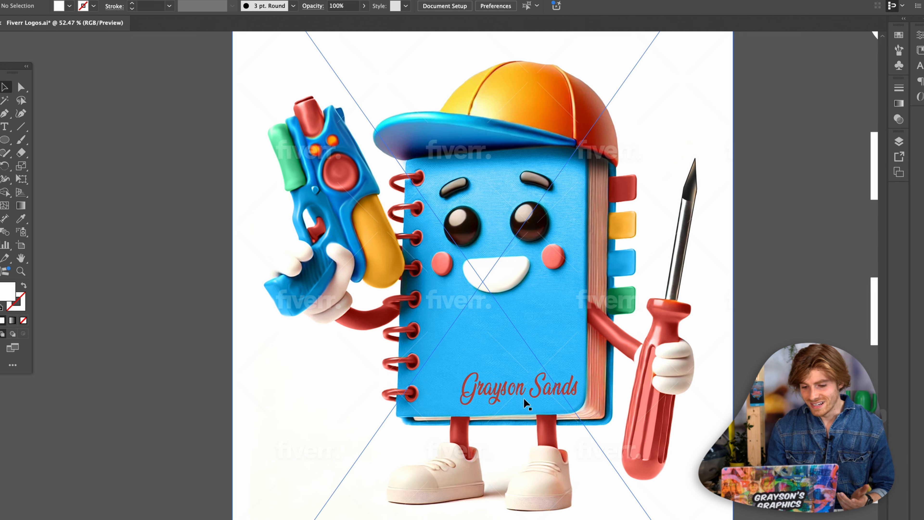
mouse_move(736, 347)
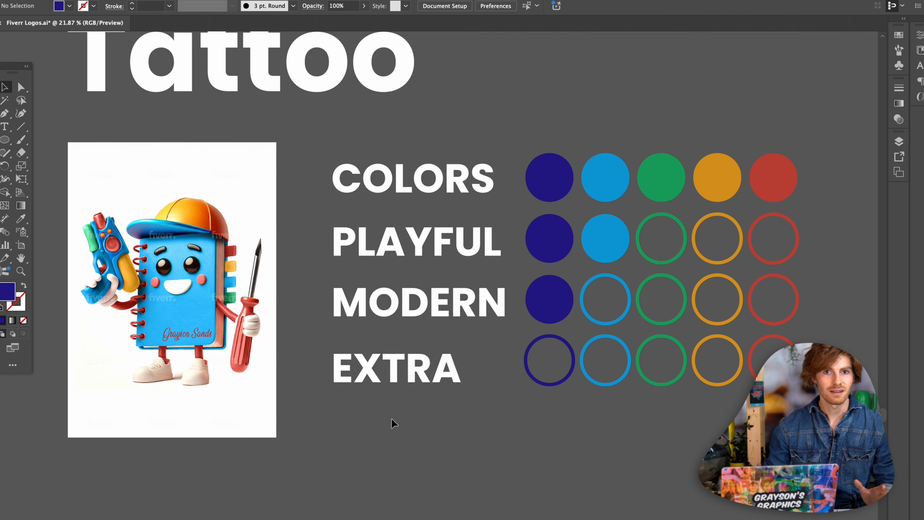
left_click(549, 361)
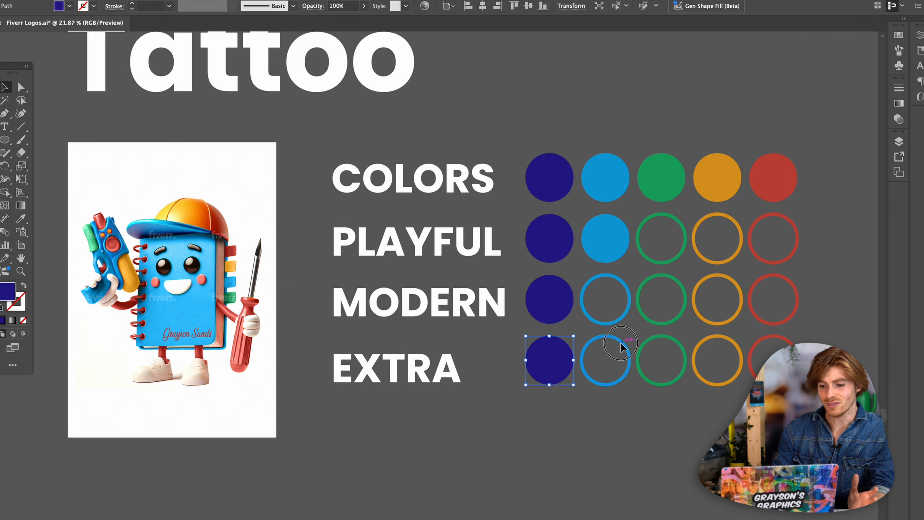
left_click(605, 363)
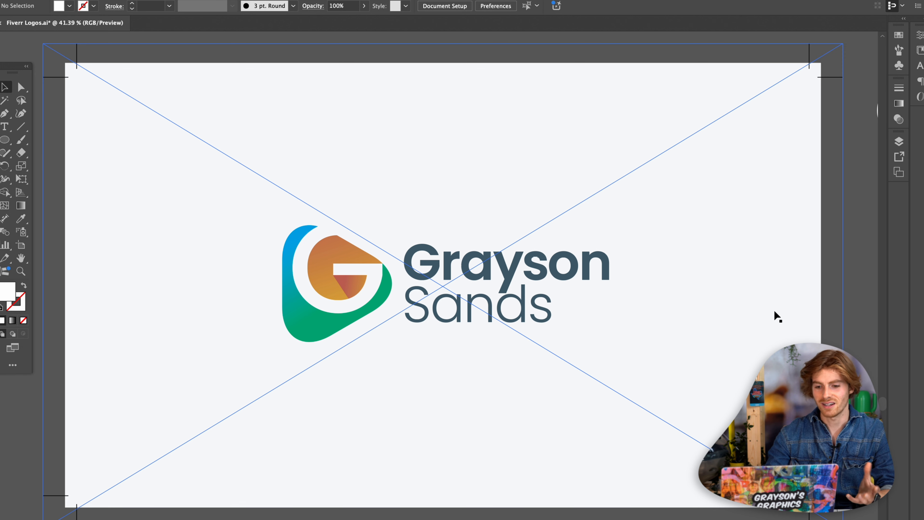
mouse_move(312, 257)
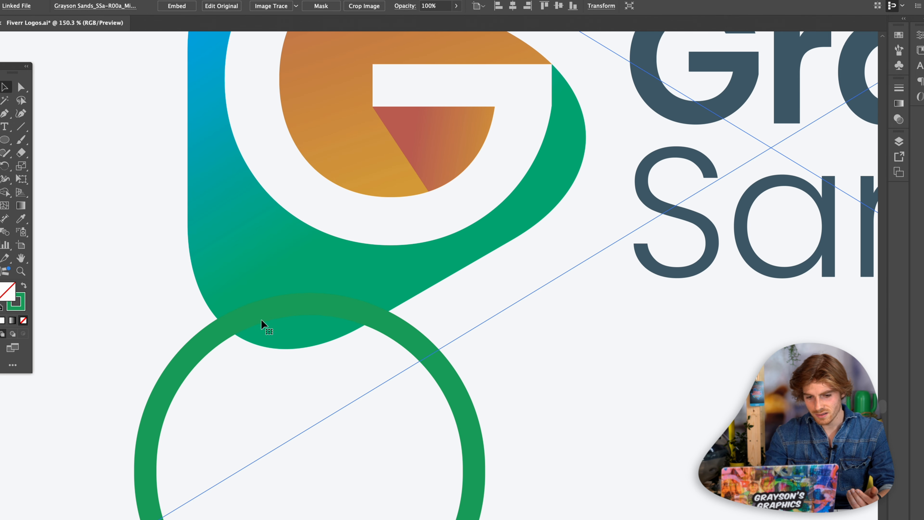
mouse_move(491, 373)
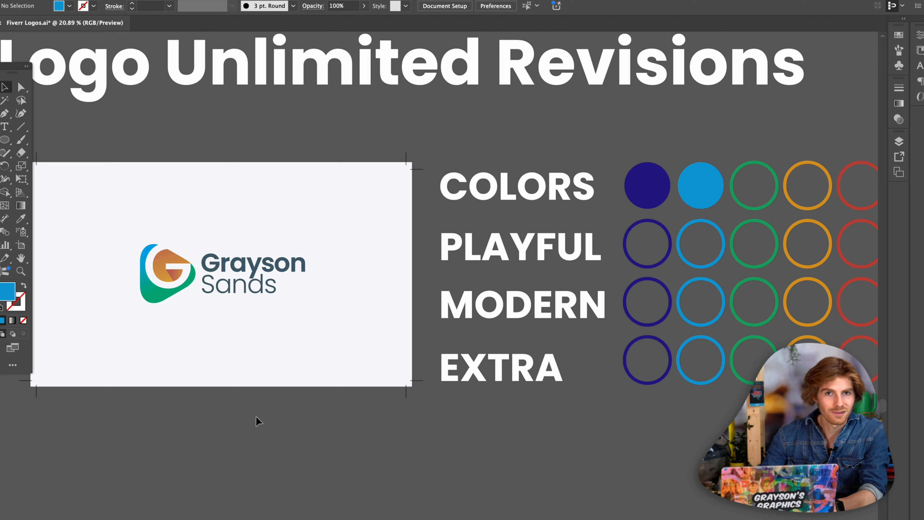
mouse_move(619, 388)
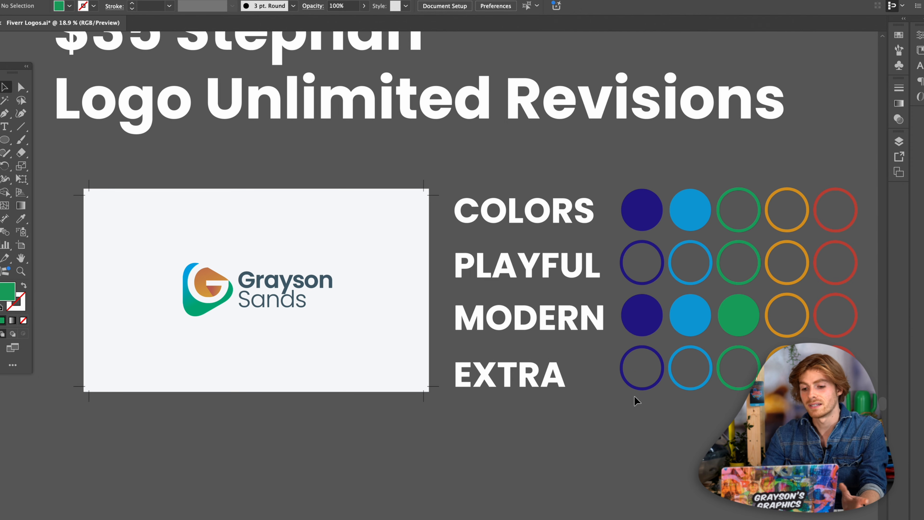
Step: Fill the first three MODERN circles of the G-monogram logo with their stroke colour
left_click(643, 370)
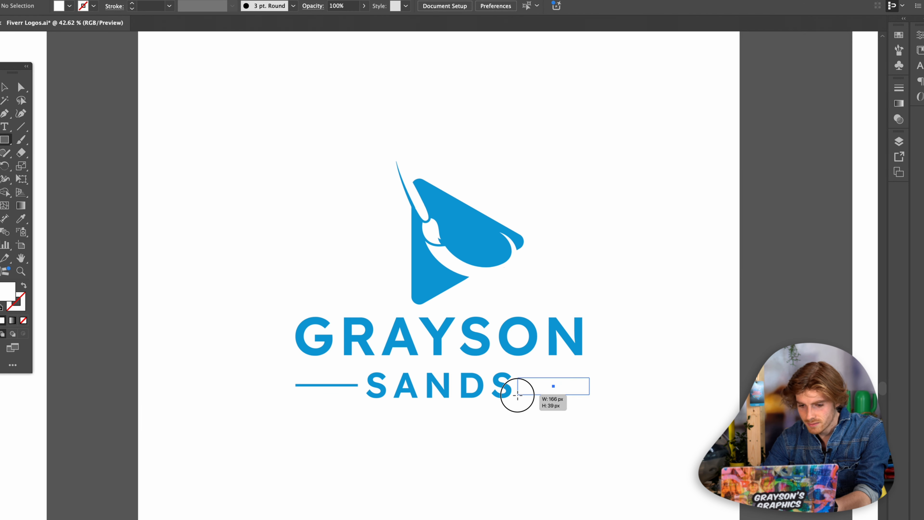
Step: Draw a white rectangle covering the line left of SANDS in the blue brush logo
left_click_drag(517, 394, 295, 386)
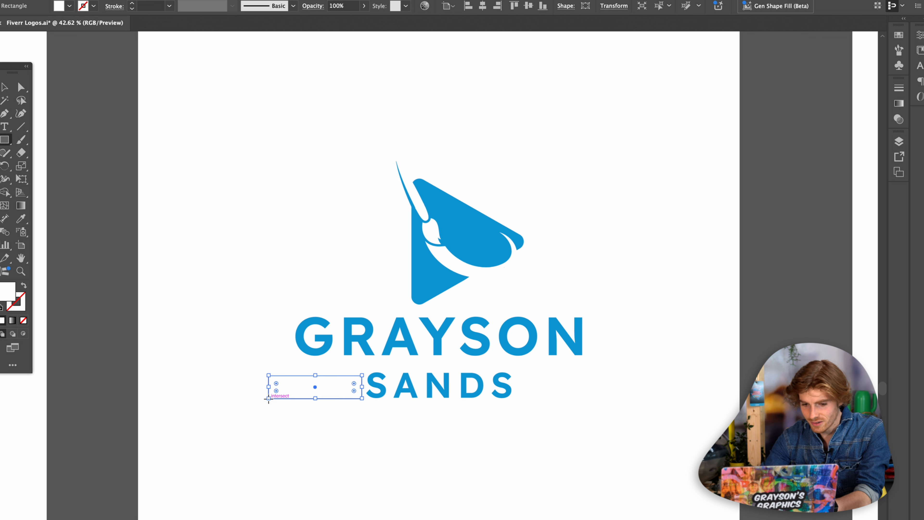